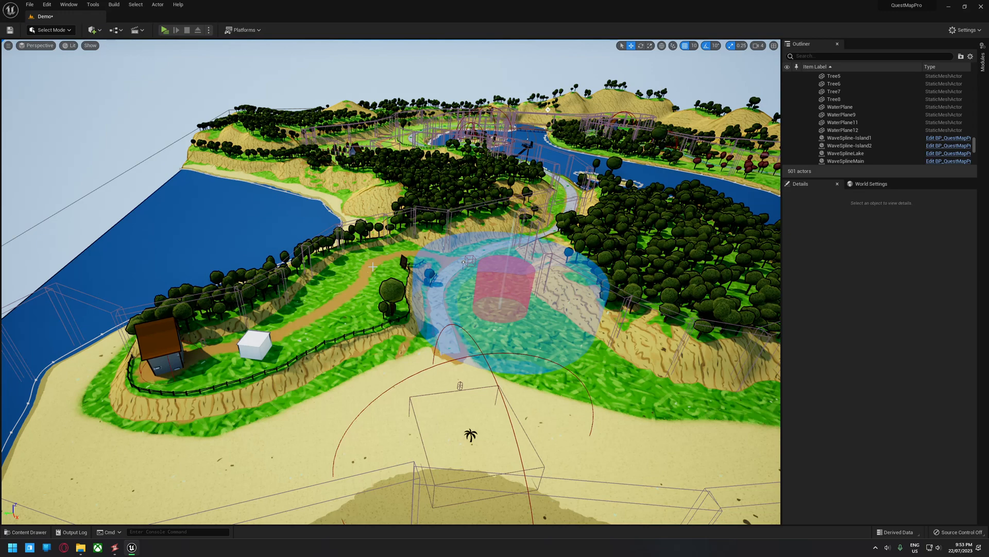
mouse_move(400, 4)
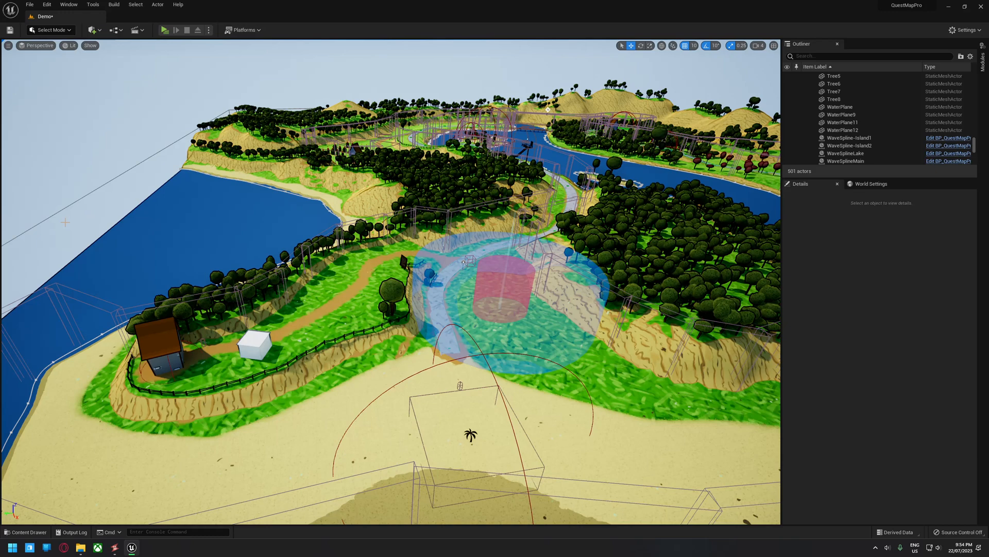
mouse_move(115, 232)
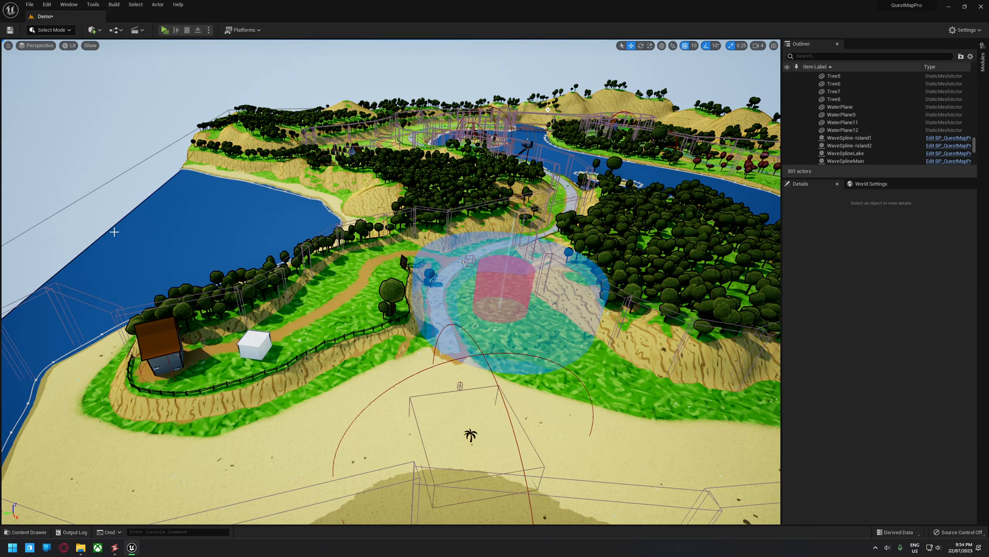
mouse_move(92, 210)
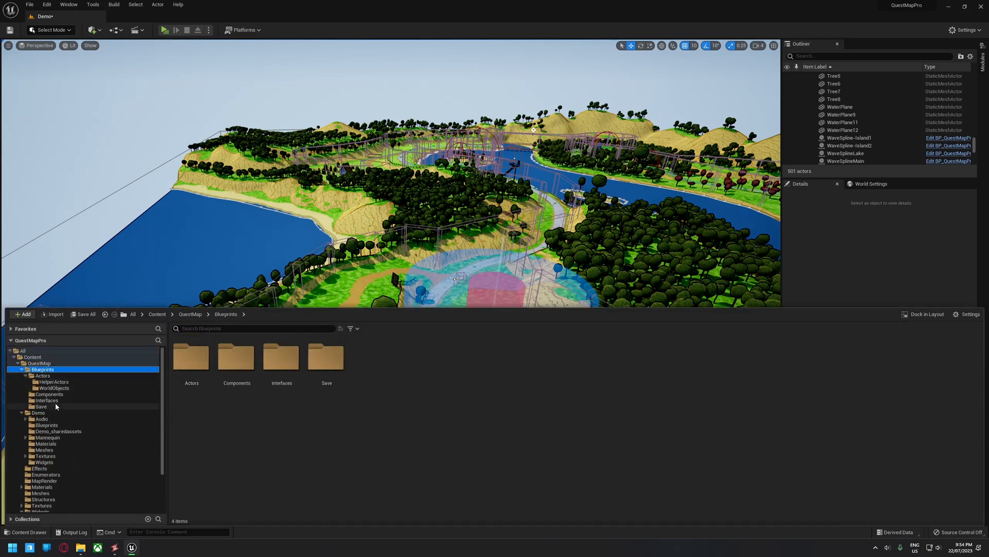
Step: Inspect Update Possession in BP_QuestMapProDemo_Controller and BP_QuestMapPro_Manager, then return to Demo
click(46, 424)
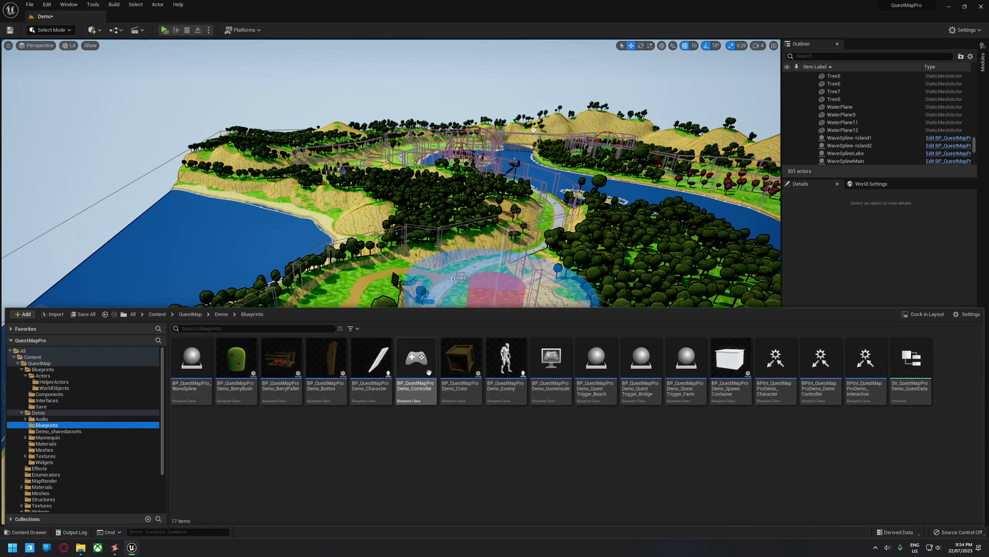
double_click(416, 357)
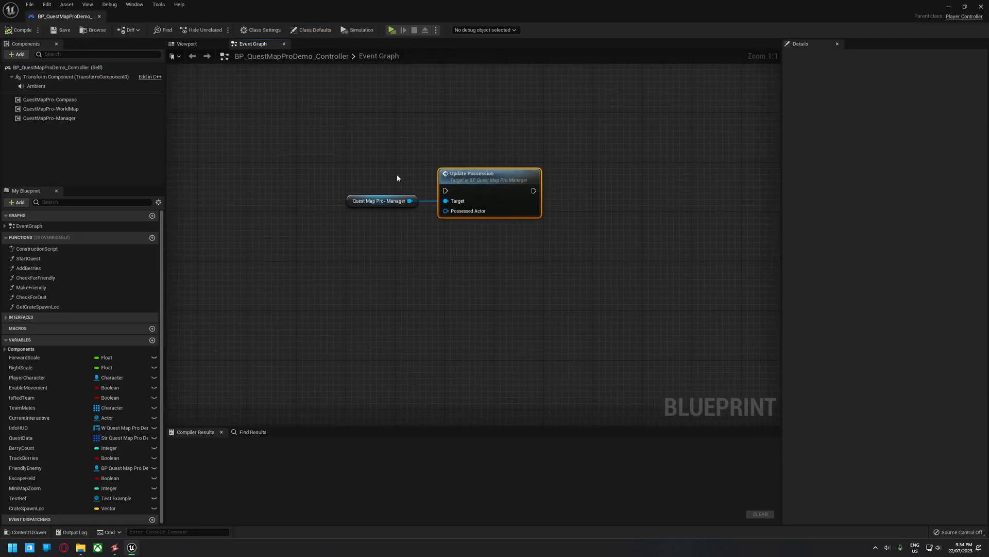
click(377, 200)
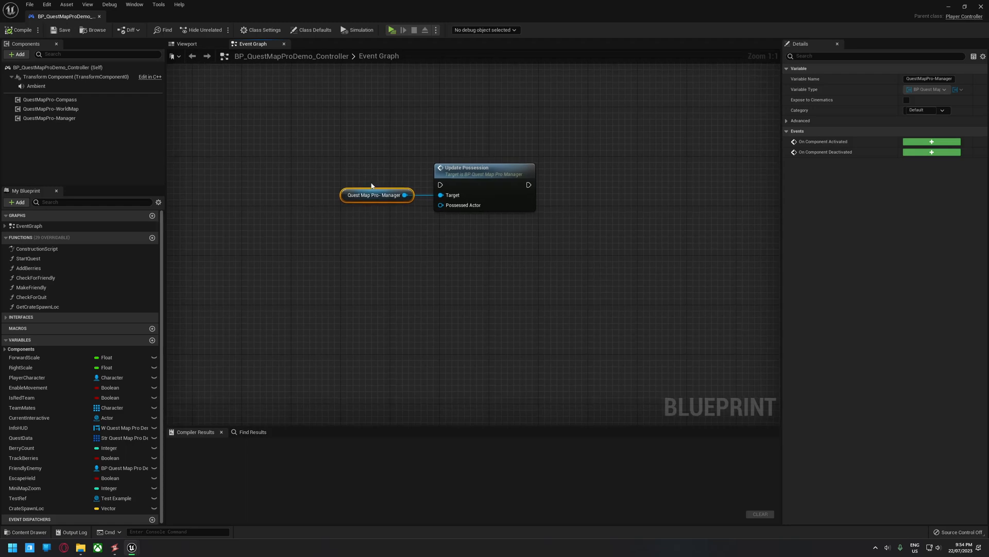
mouse_move(477, 164)
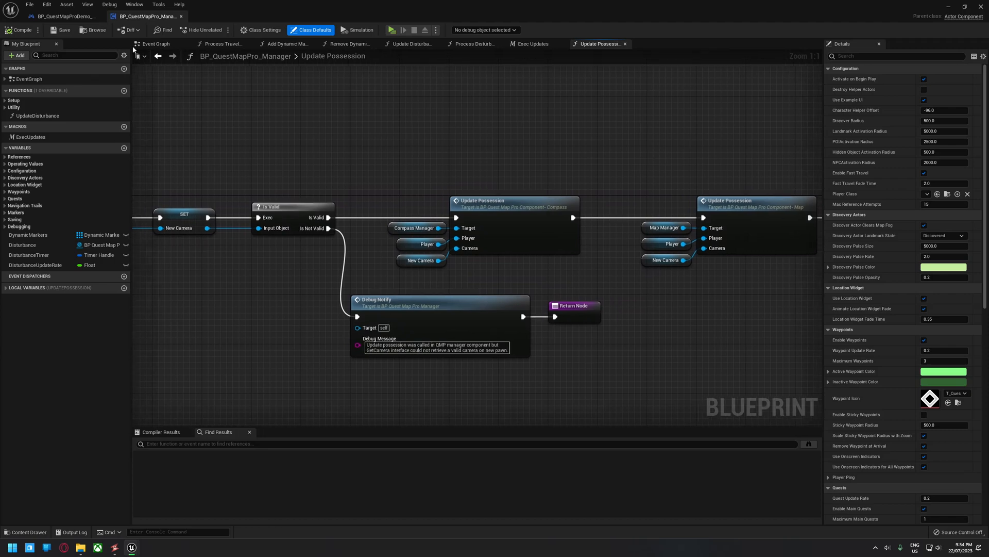
click(60, 16)
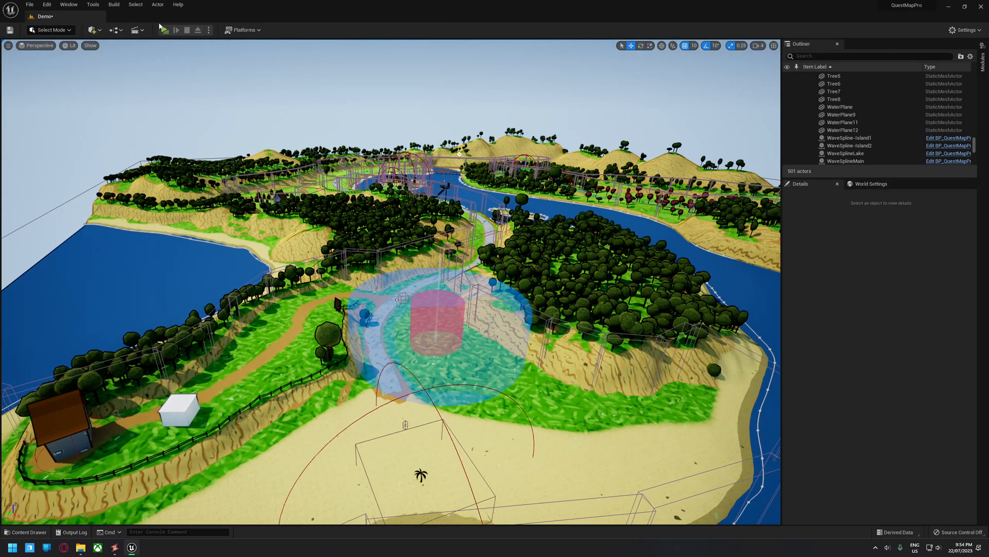
Step: Play the level and fast travel to the Beach, then the Lookout Tower
click(167, 30)
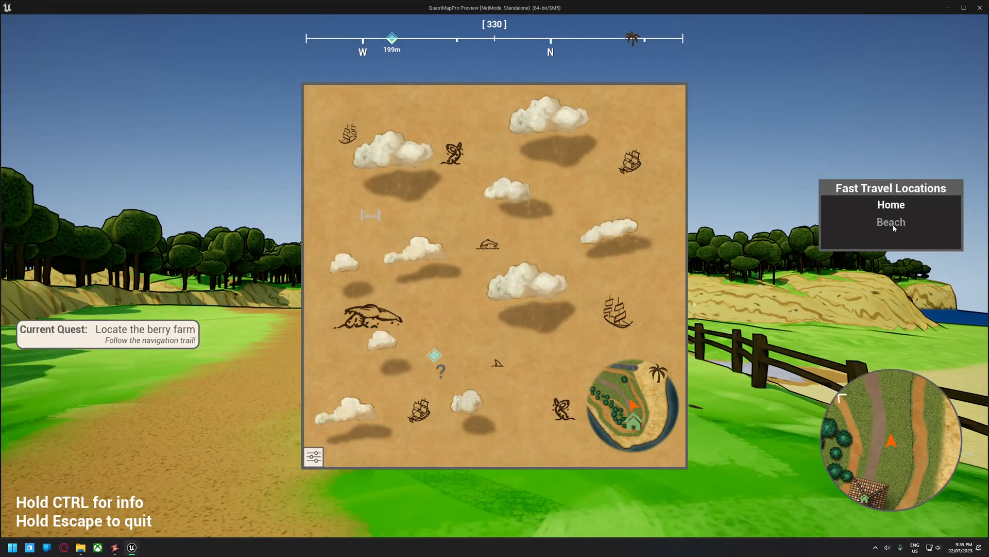
click(891, 223)
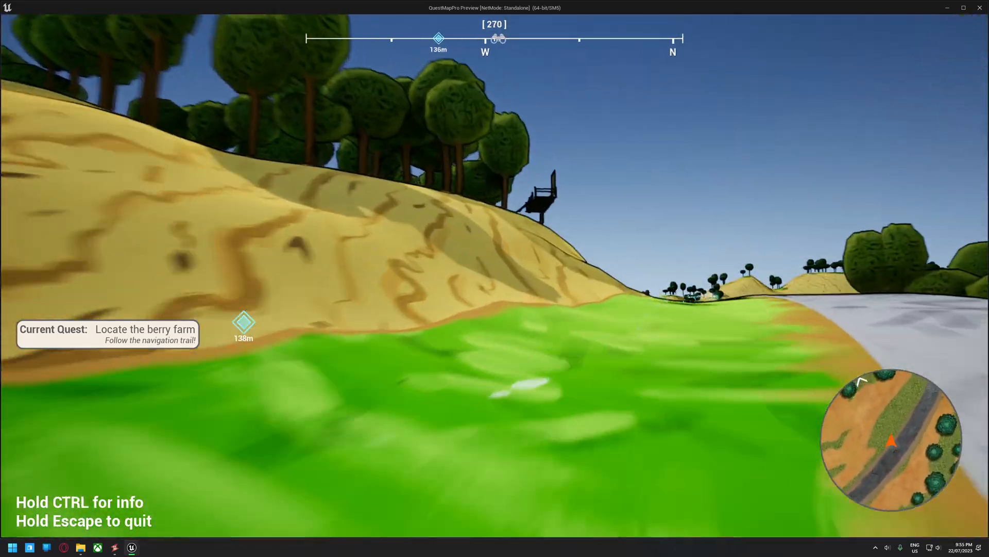
mouse_move(494, 278)
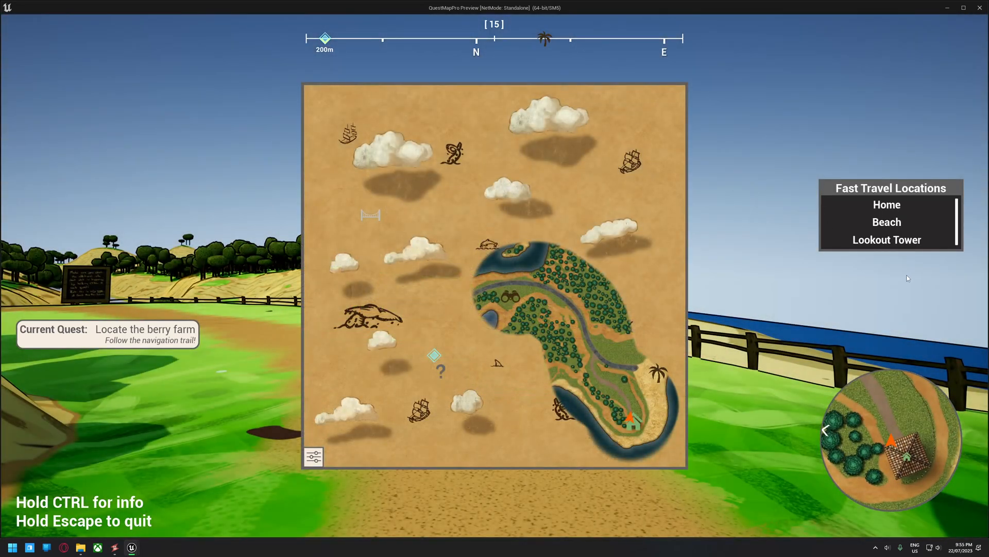
mouse_move(748, 113)
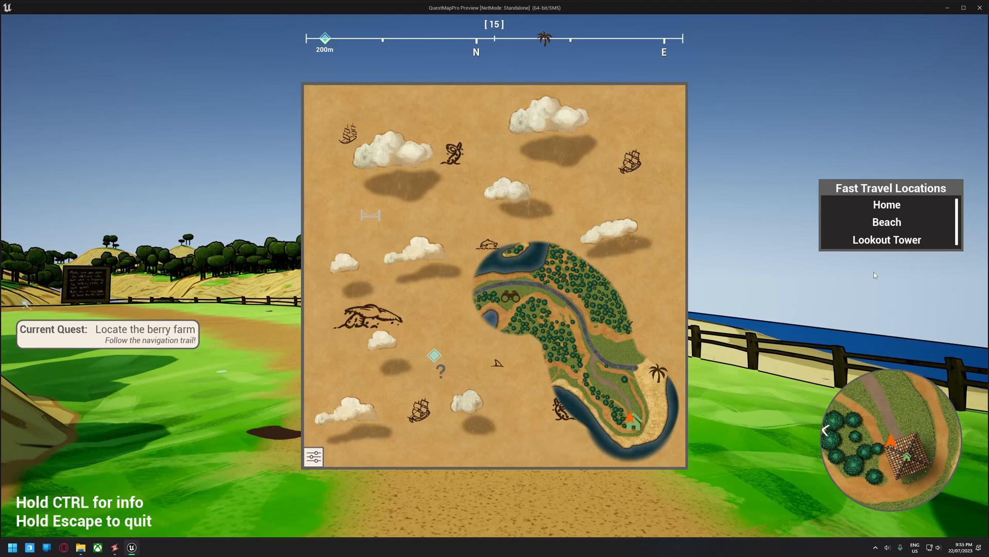
mouse_move(886, 248)
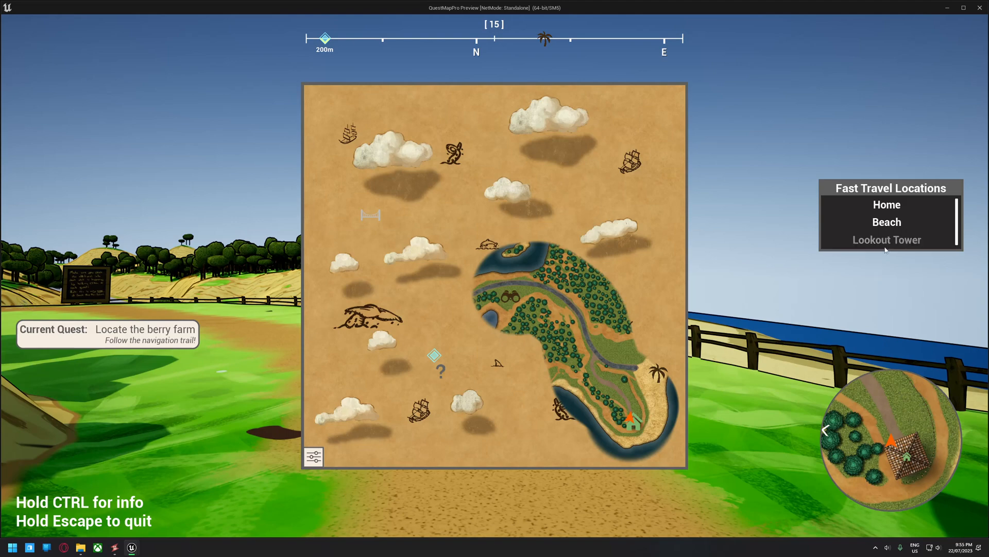
click(886, 240)
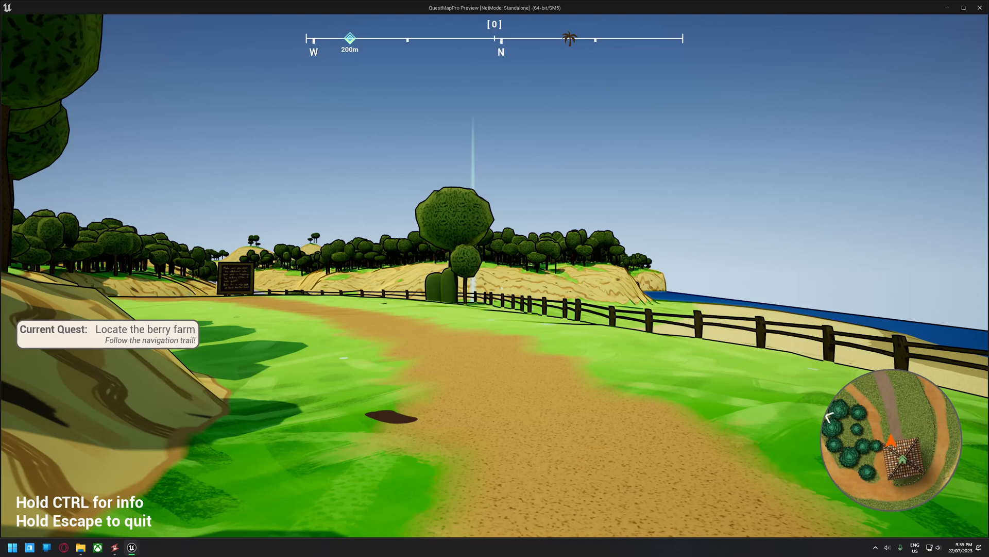
mouse_move(494, 279)
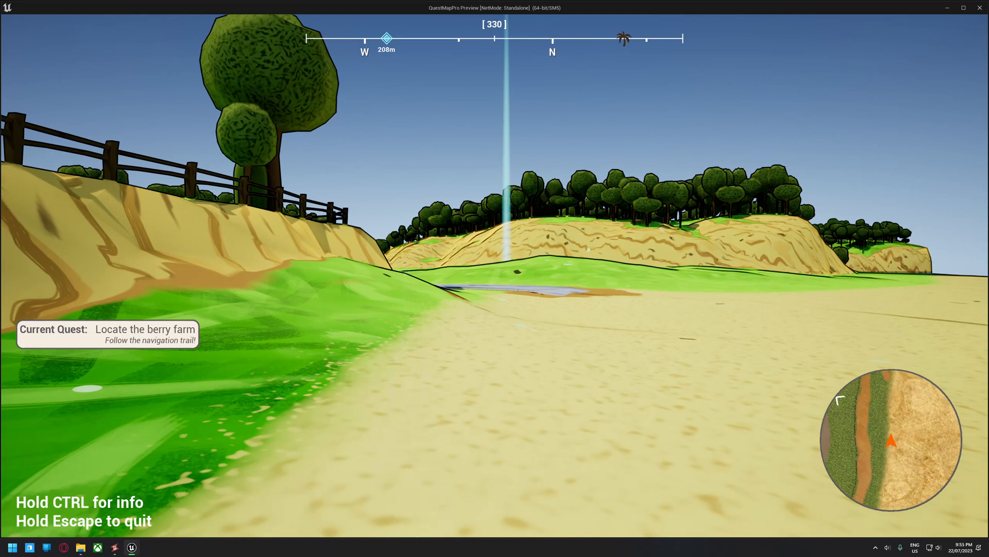
Step: Walk forward around the island in the Play-In-Editor preview
key(w)
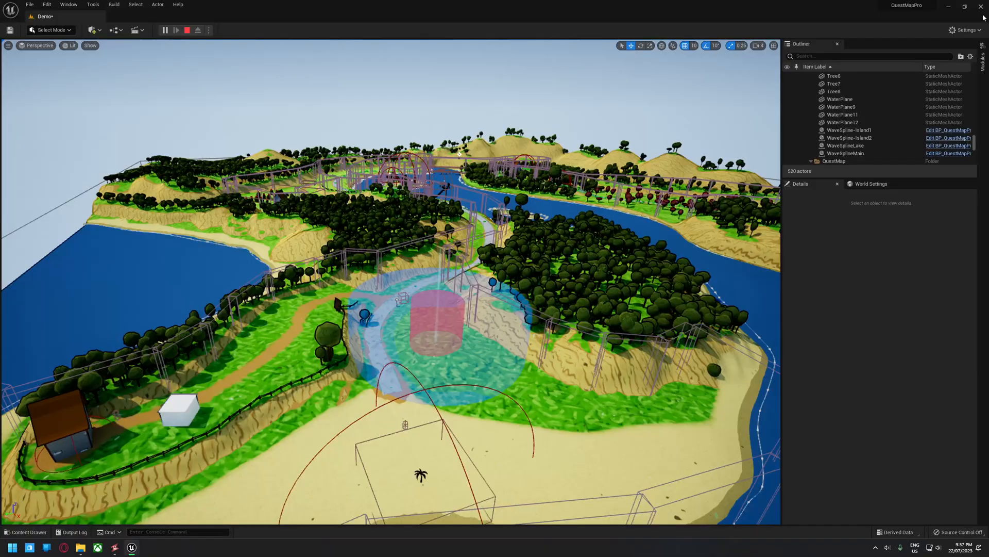
Step: Stop play and view the TestExample crate's DynamicMarkerComponent settings named My Crate
click(25, 531)
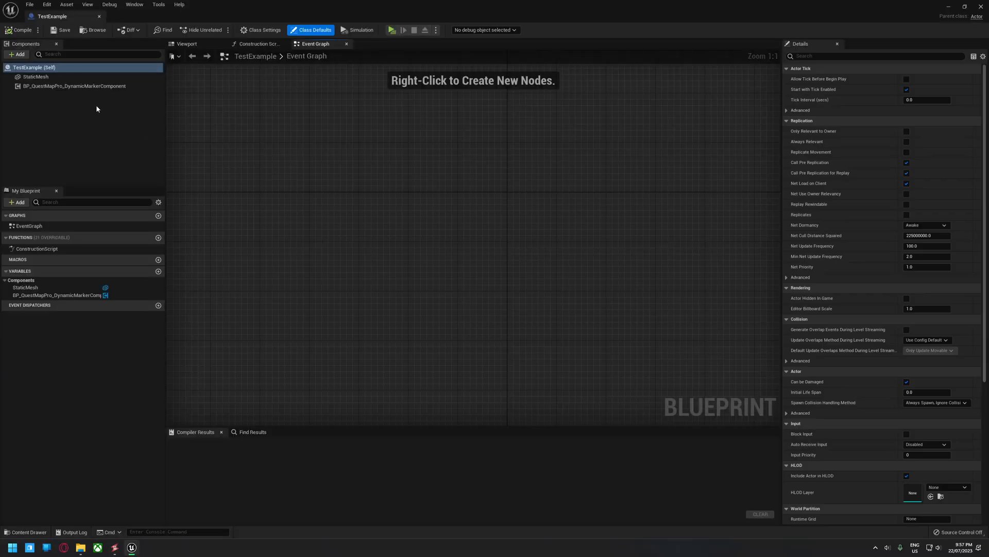
click(74, 86)
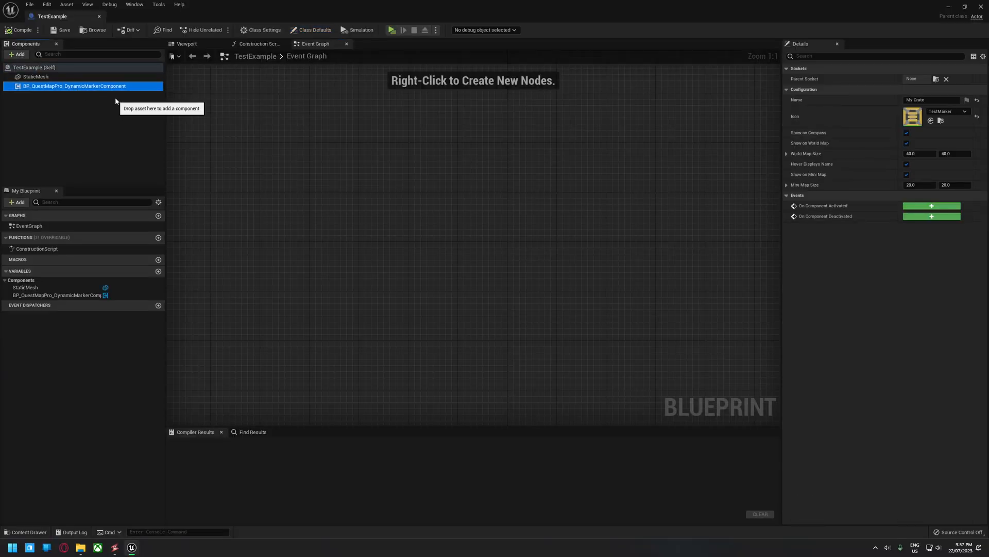
mouse_move(37, 98)
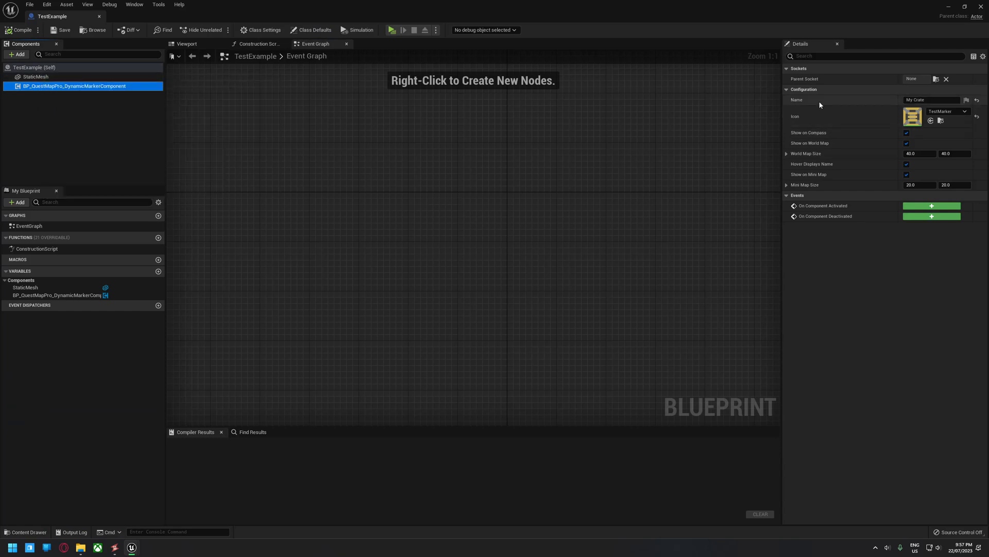
mouse_move(815, 154)
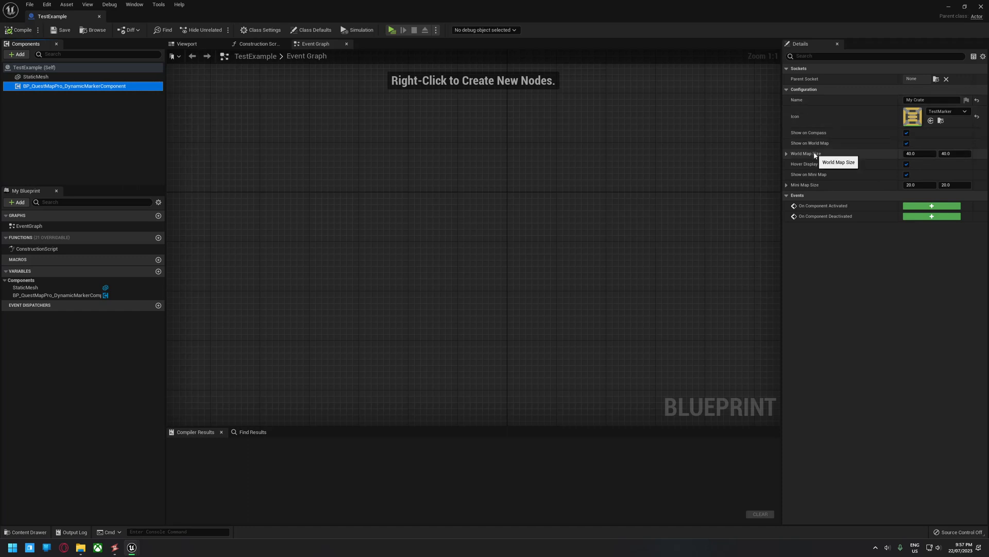
mouse_move(820, 151)
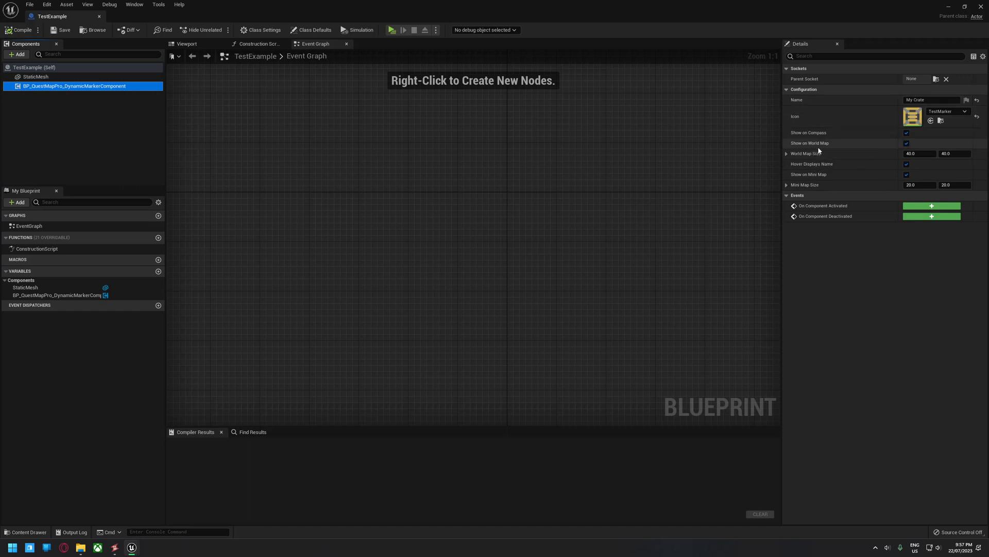
mouse_move(817, 150)
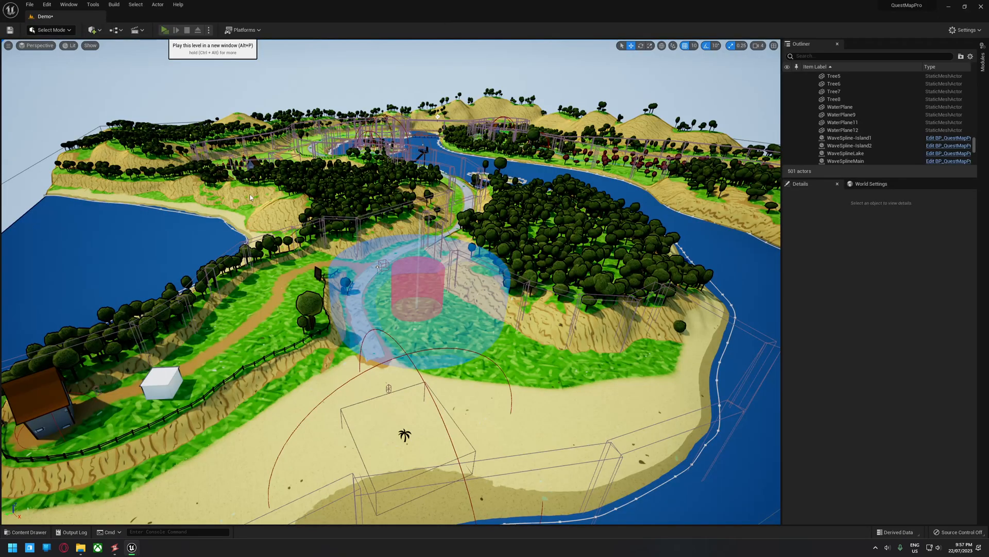
Step: Play the Demo level again to see the crate marker on compass and minimap
click(165, 30)
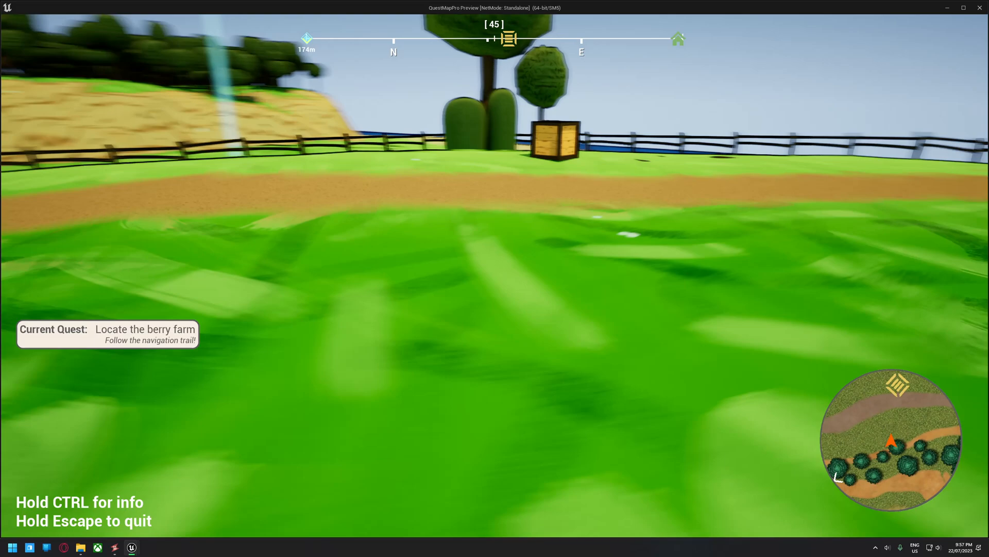
mouse_move(495, 279)
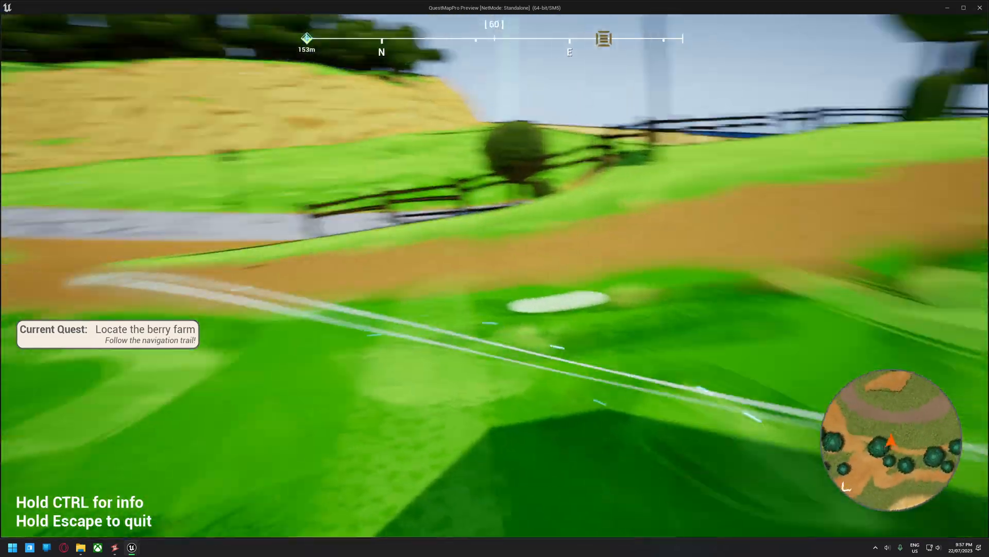